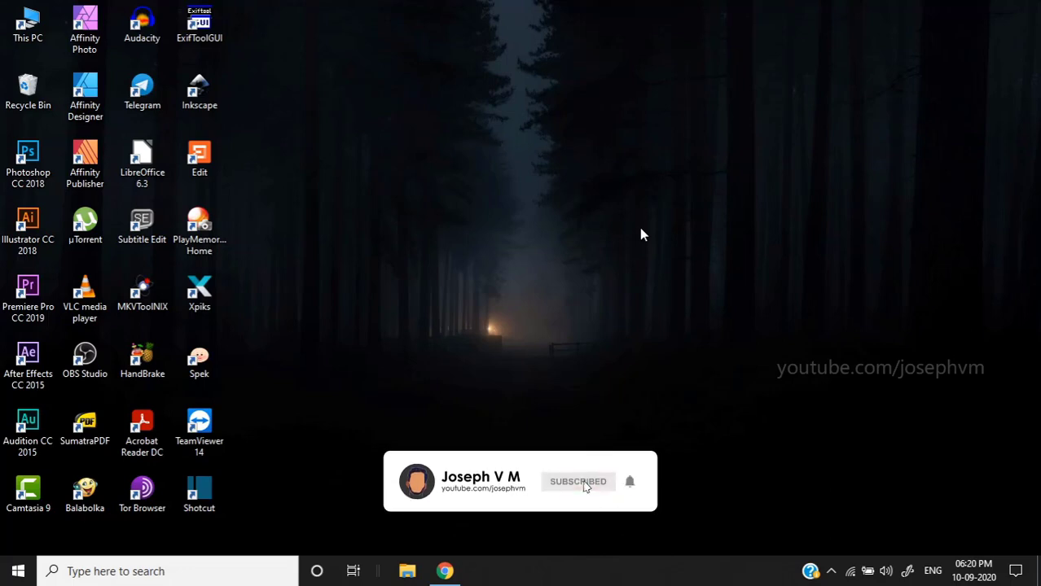
mouse_move(534, 382)
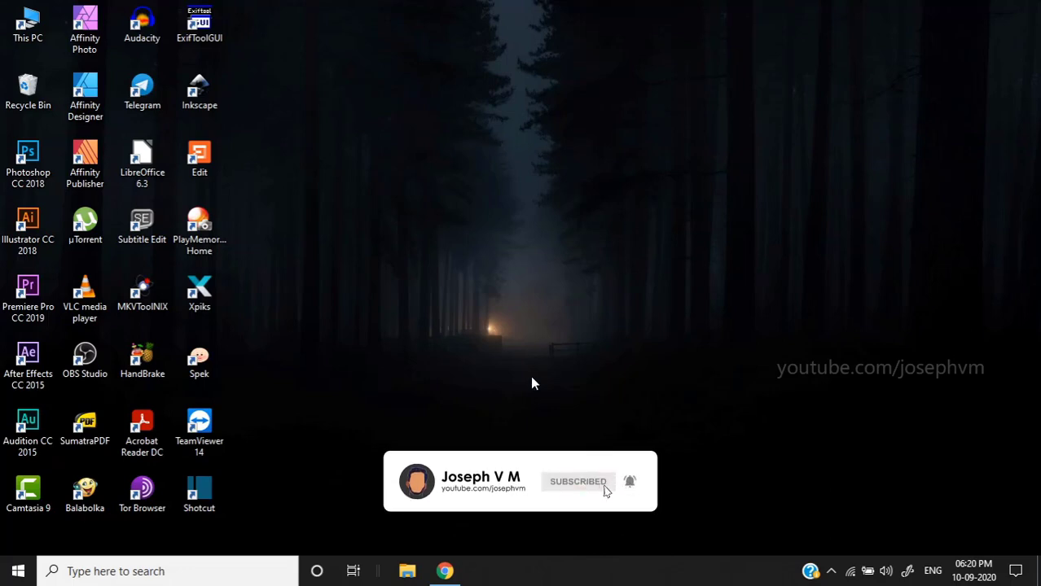
- Launch Google Chrome from the taskbar
left_click(445, 570)
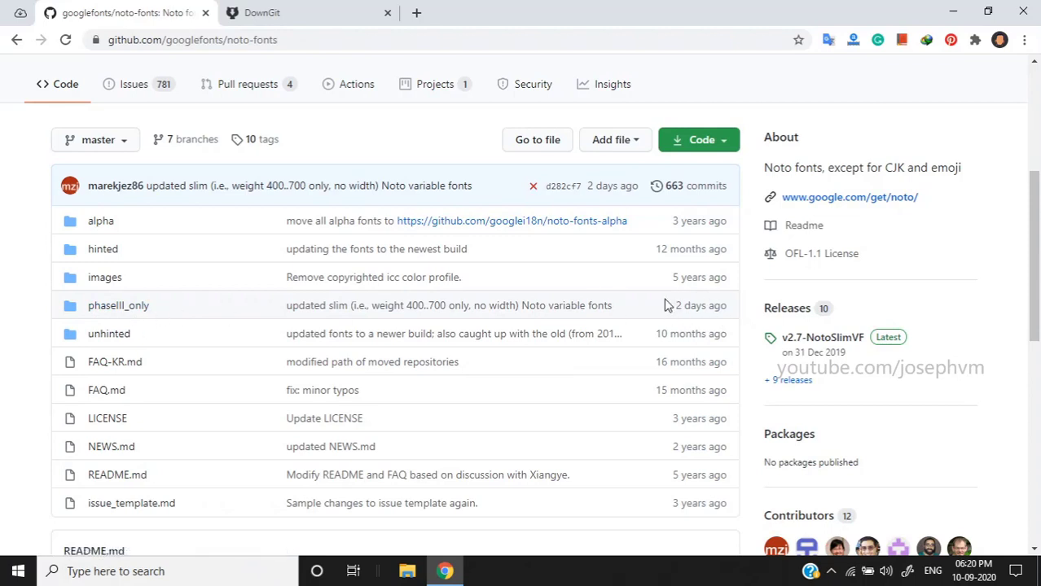
mouse_move(117, 306)
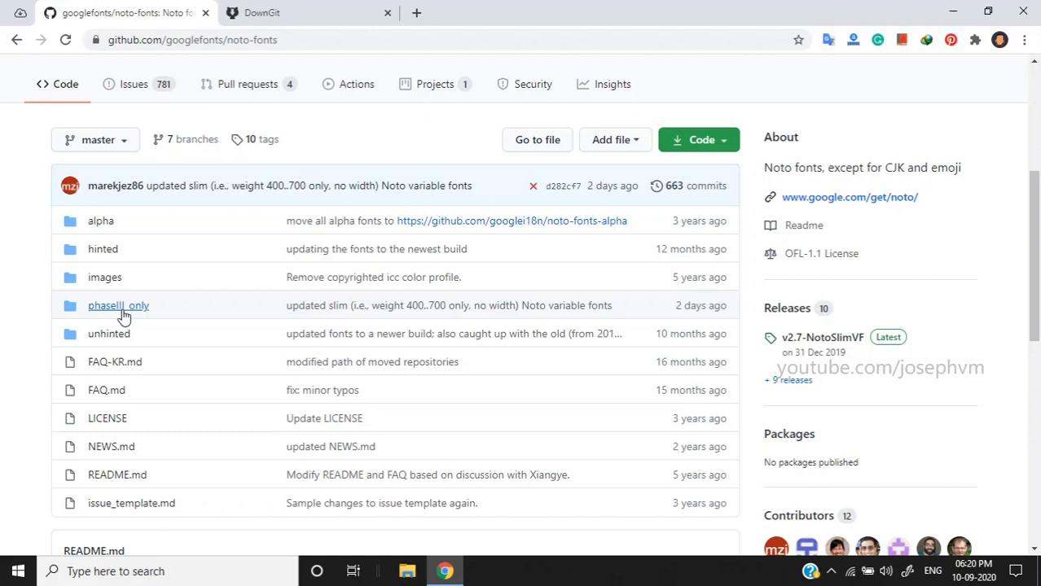
- Enter the phaseIII_only folder of the googlefonts/noto-fonts repository
left_click(117, 306)
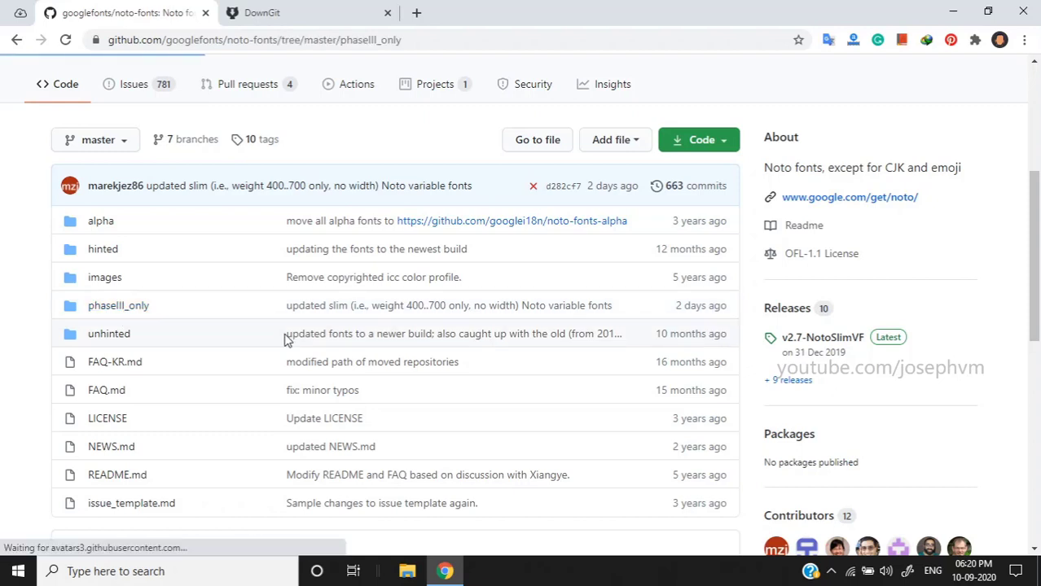
left_click(117, 307)
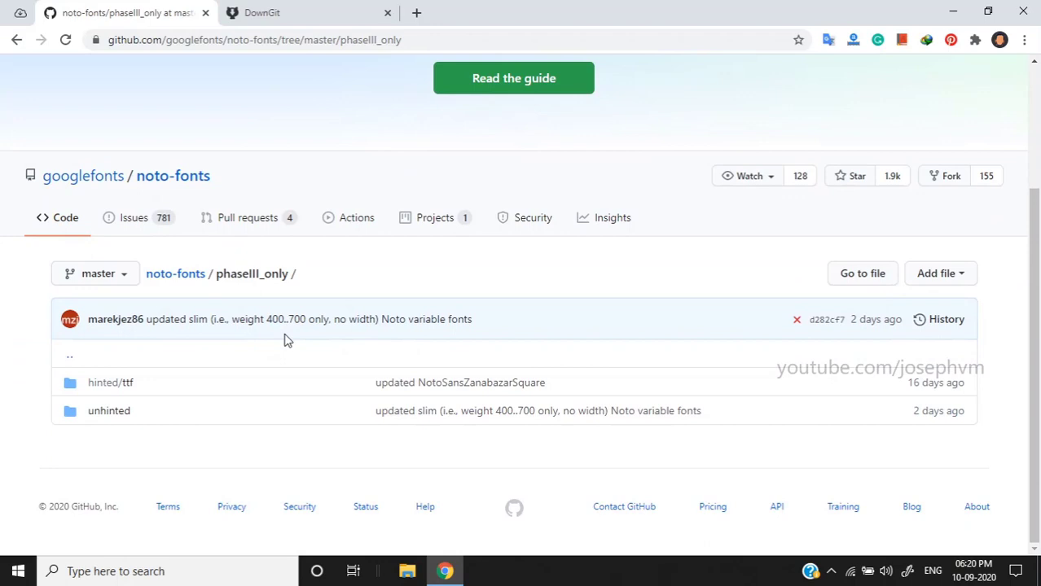
mouse_move(199, 405)
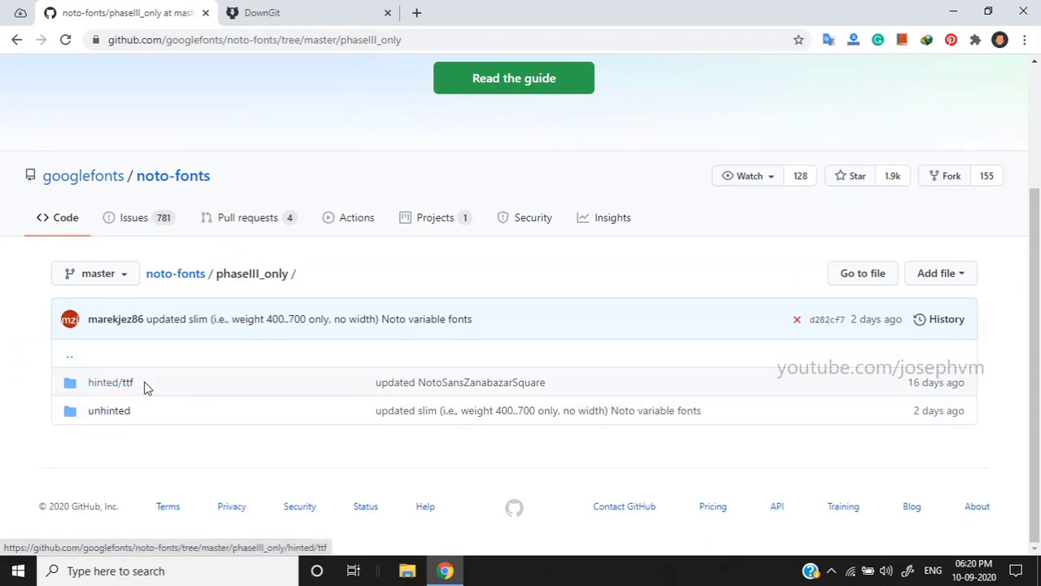
mouse_move(107, 410)
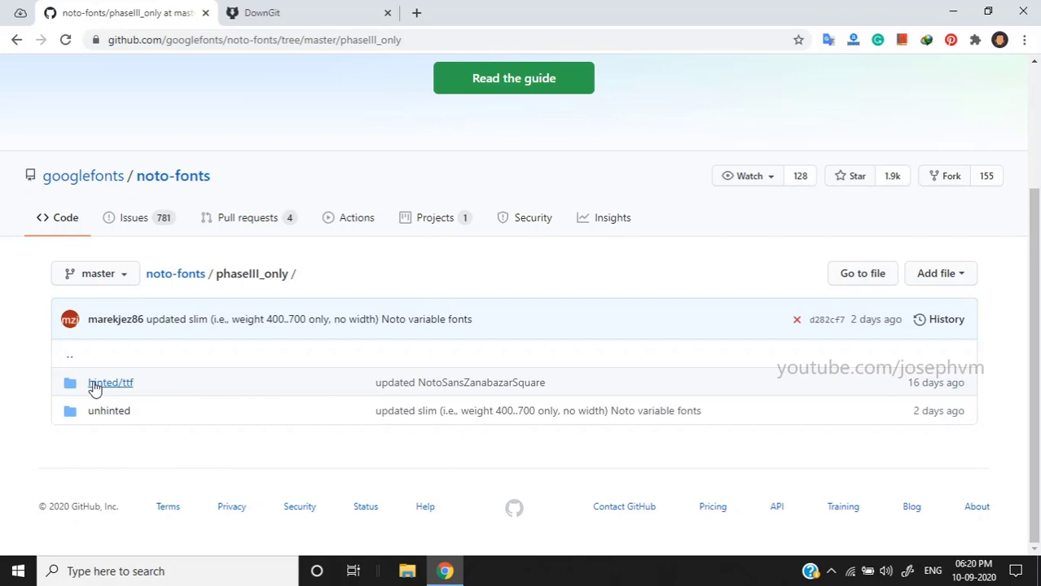
mouse_move(111, 383)
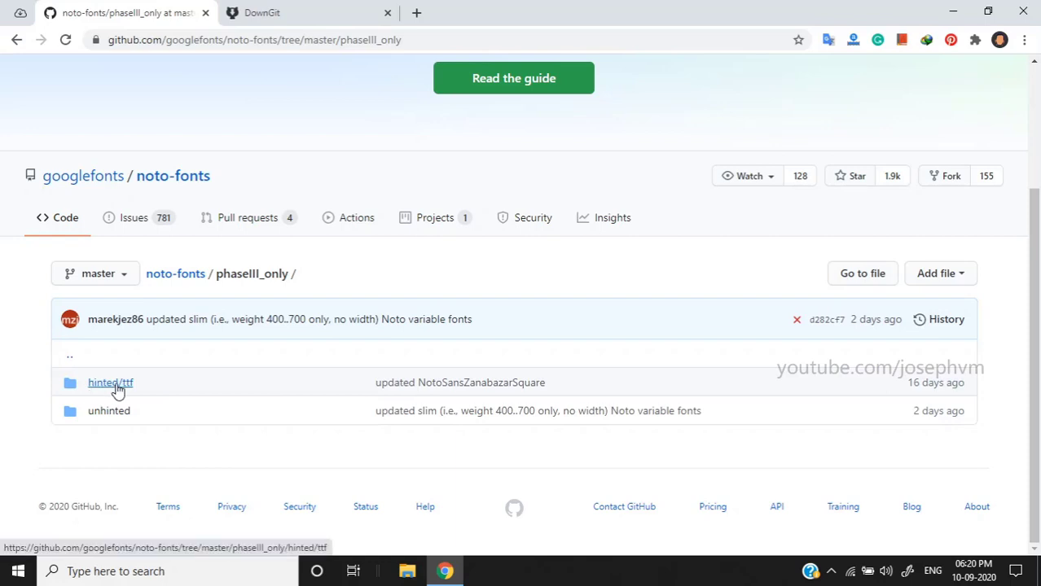
- Enter the hinted/ttf folder and scroll its list down to NotoSansMalayalam
left_click(111, 381)
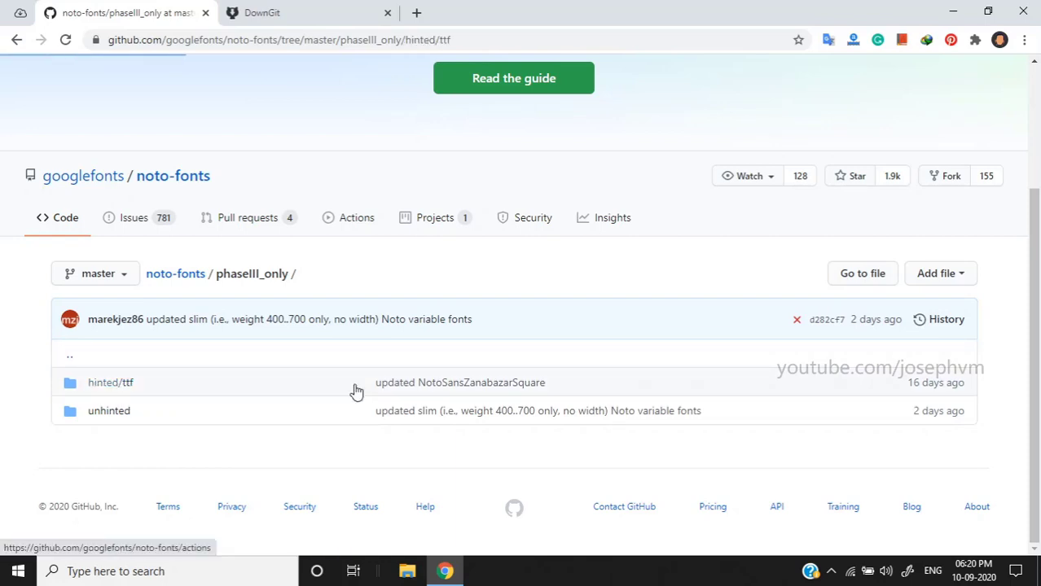
left_click(111, 383)
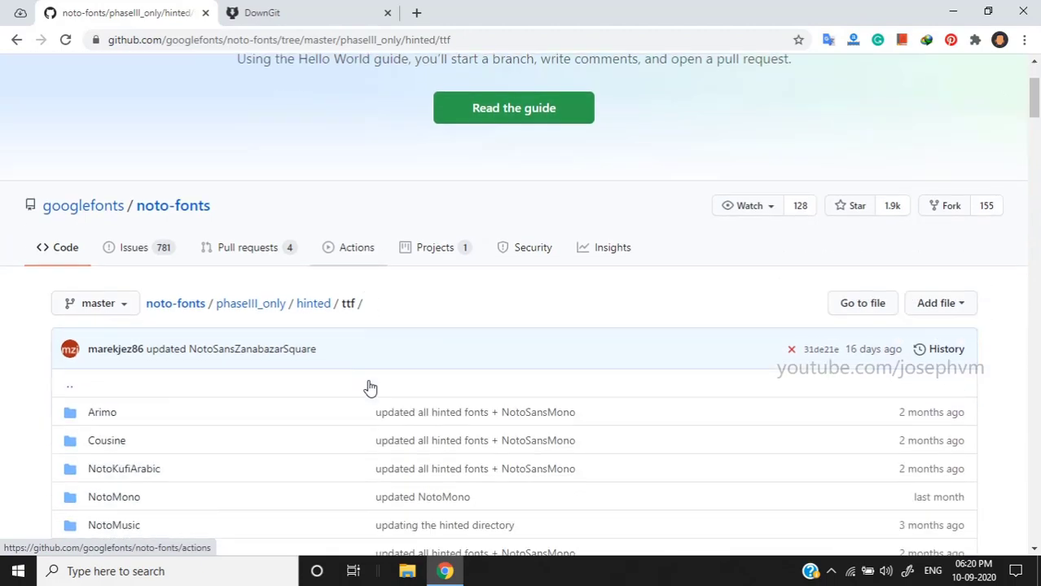
scroll("down", 3)
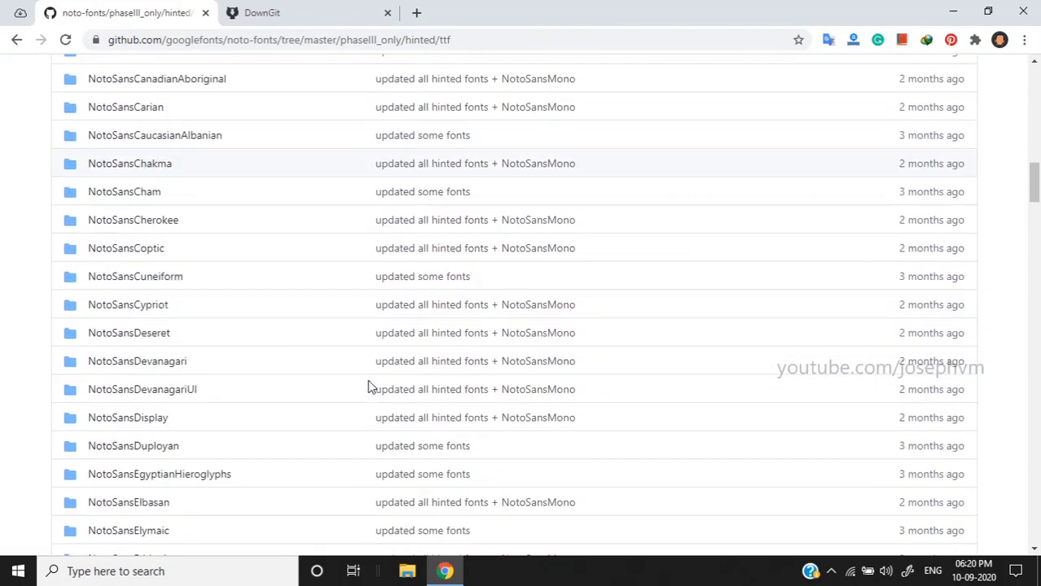
scroll("down", 3)
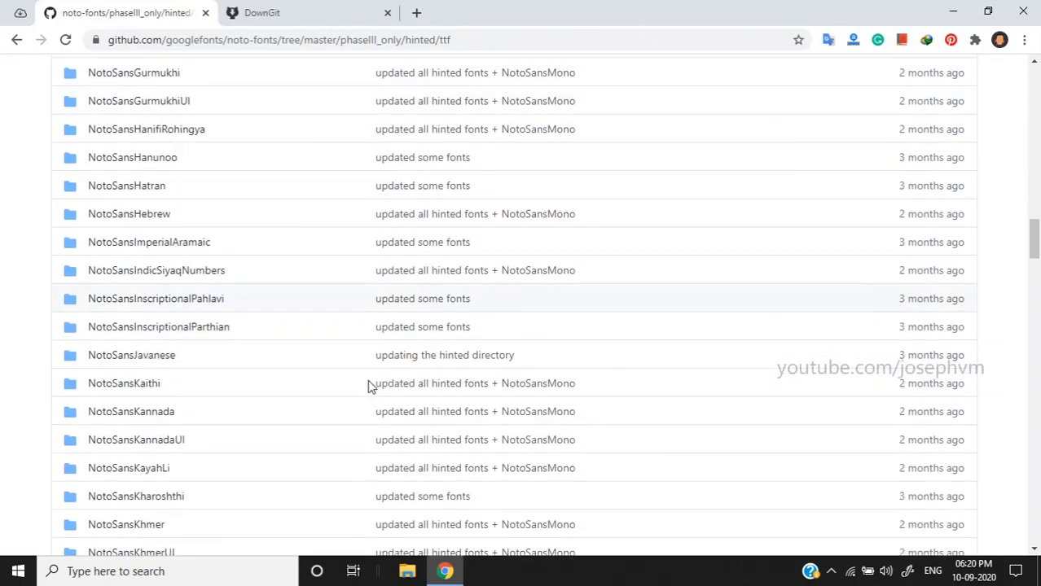
scroll("down", 3)
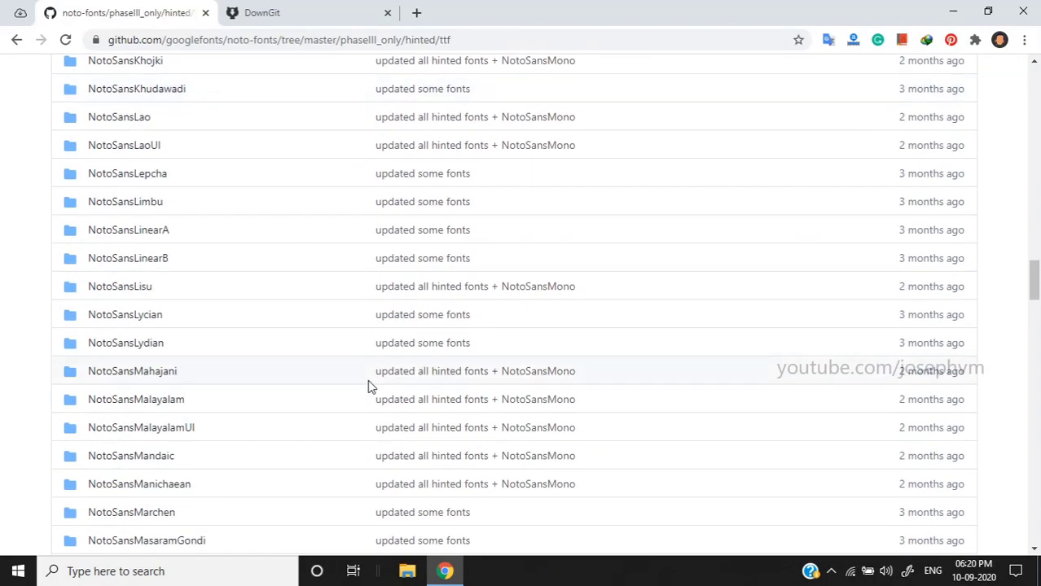
scroll("down", 3)
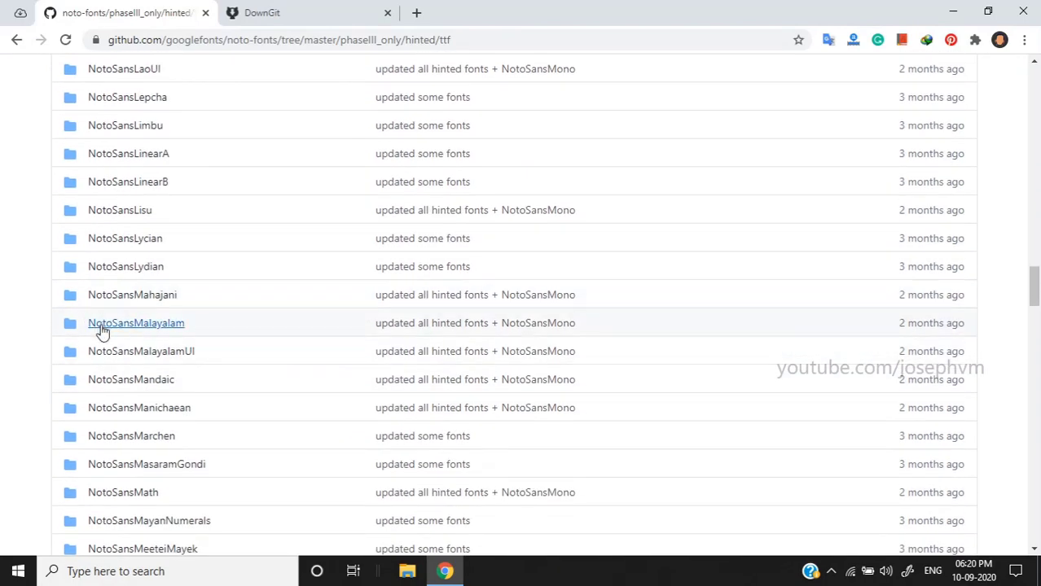
mouse_move(137, 323)
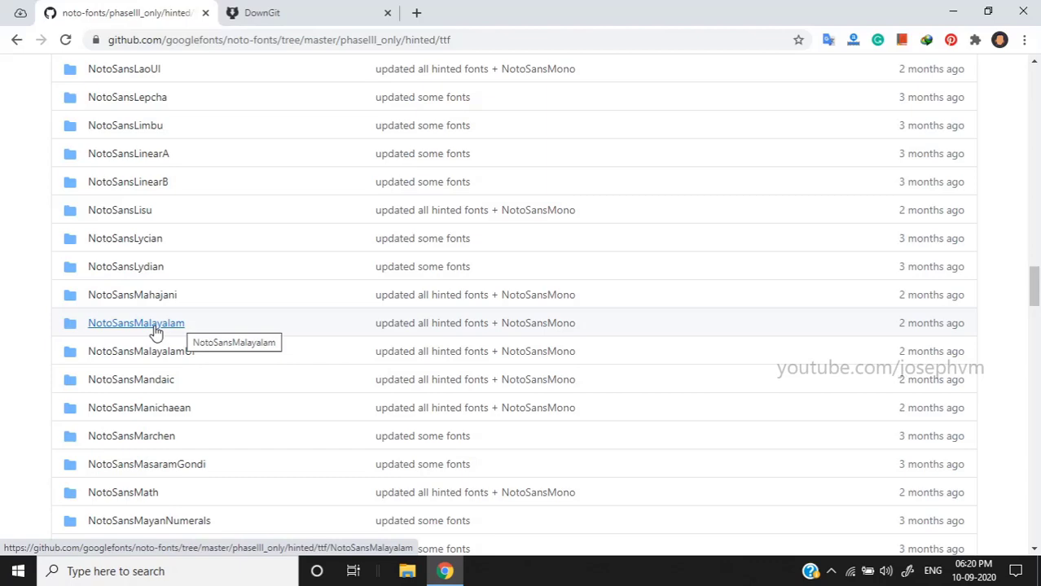
- Enter the NotoSansMalayalam folder and copy its GitHub URL from the address bar
left_click(135, 323)
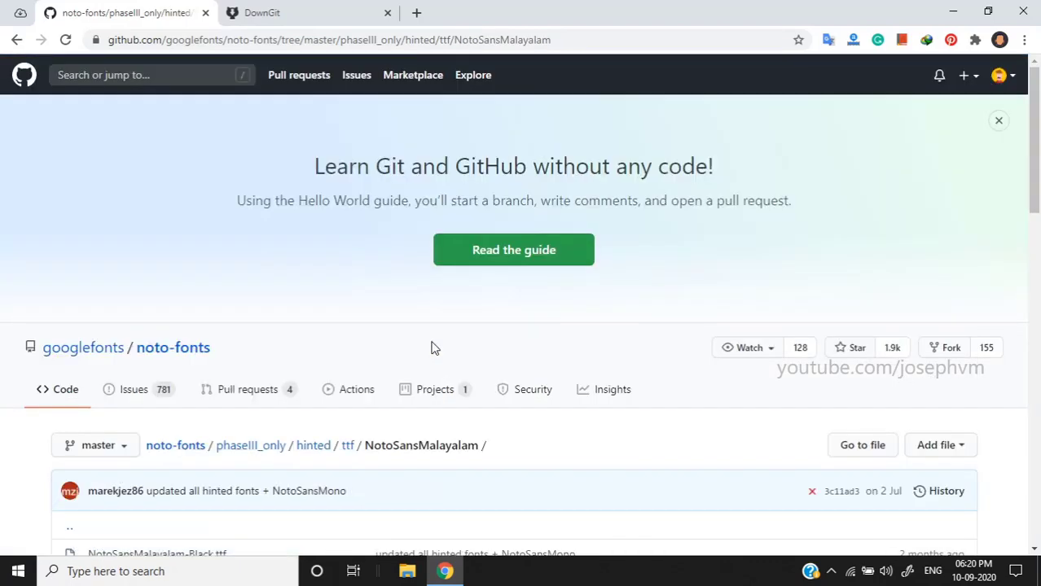
scroll("down", 3)
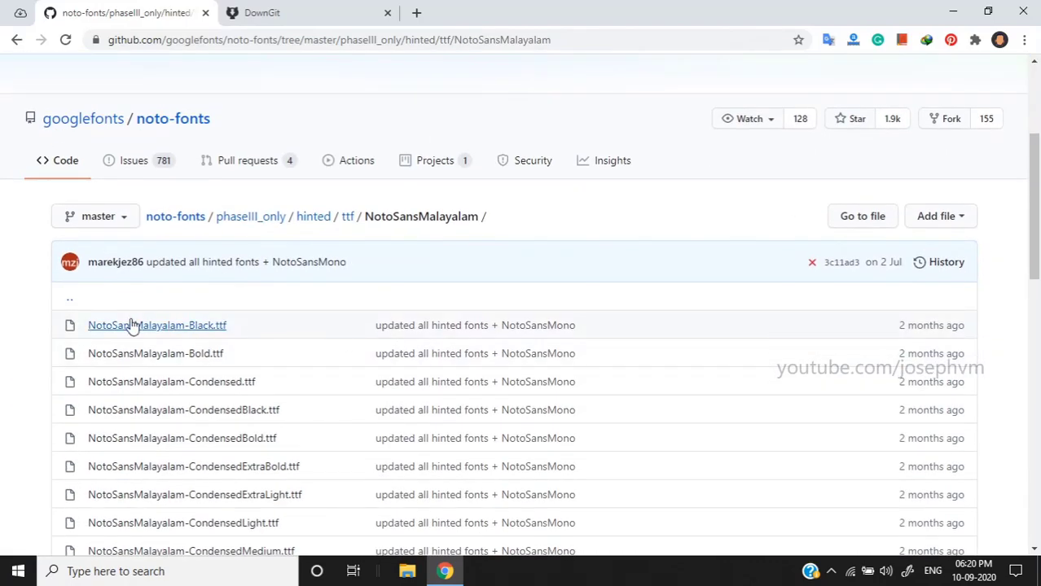
scroll("down", 3)
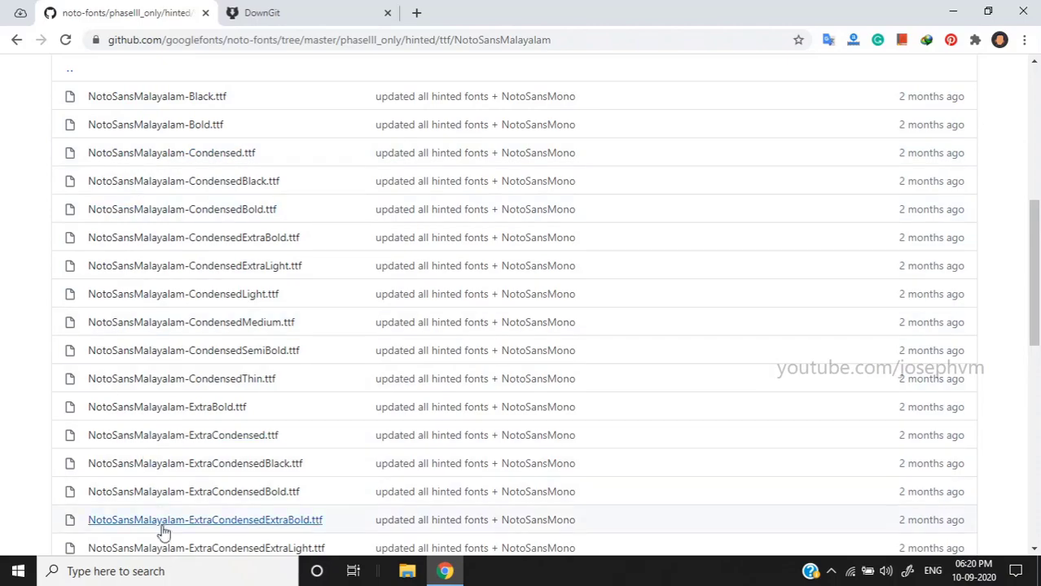
scroll("down", 3)
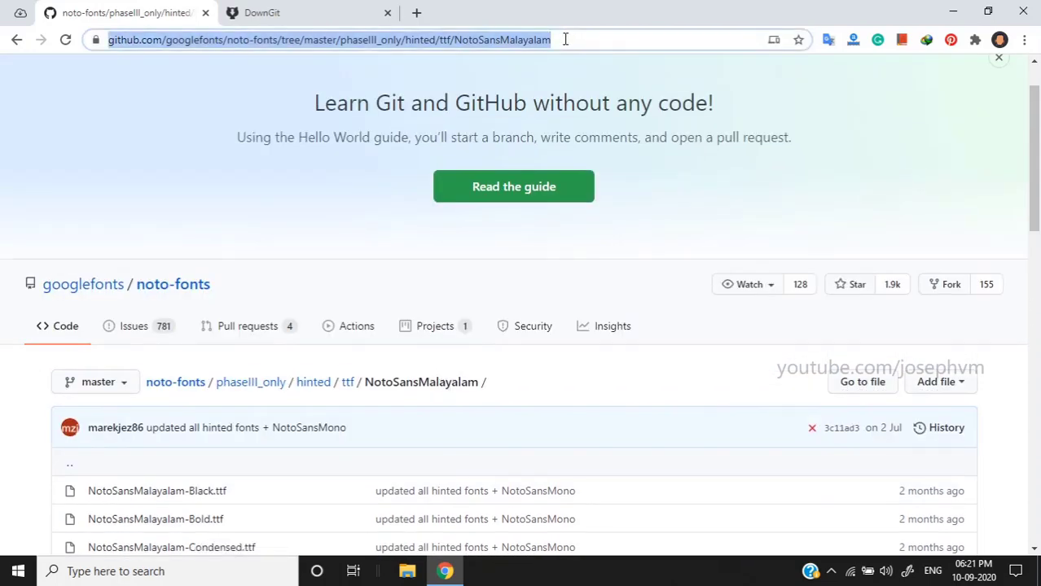
right_click(565, 39)
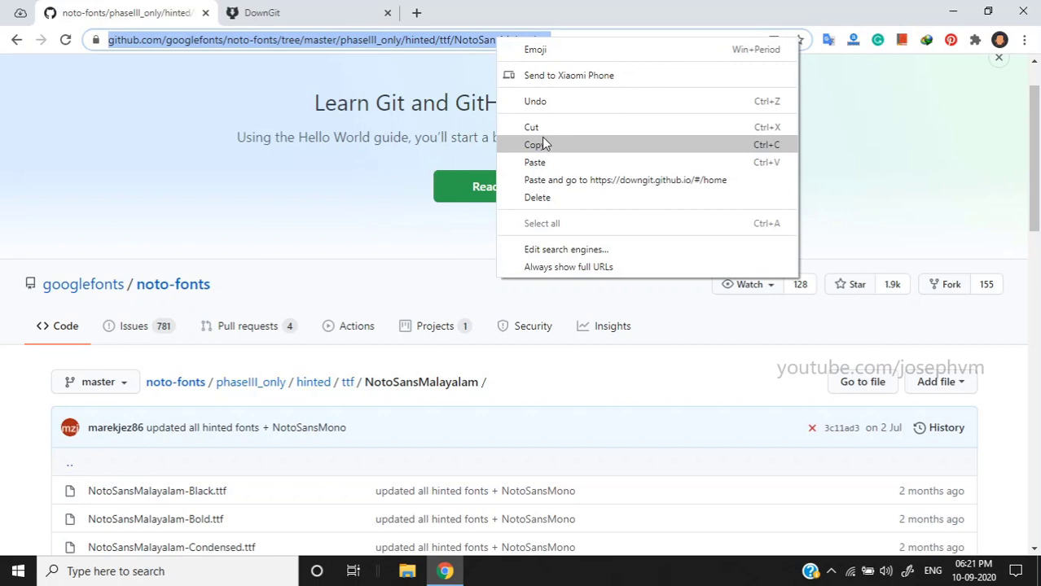
left_click(534, 144)
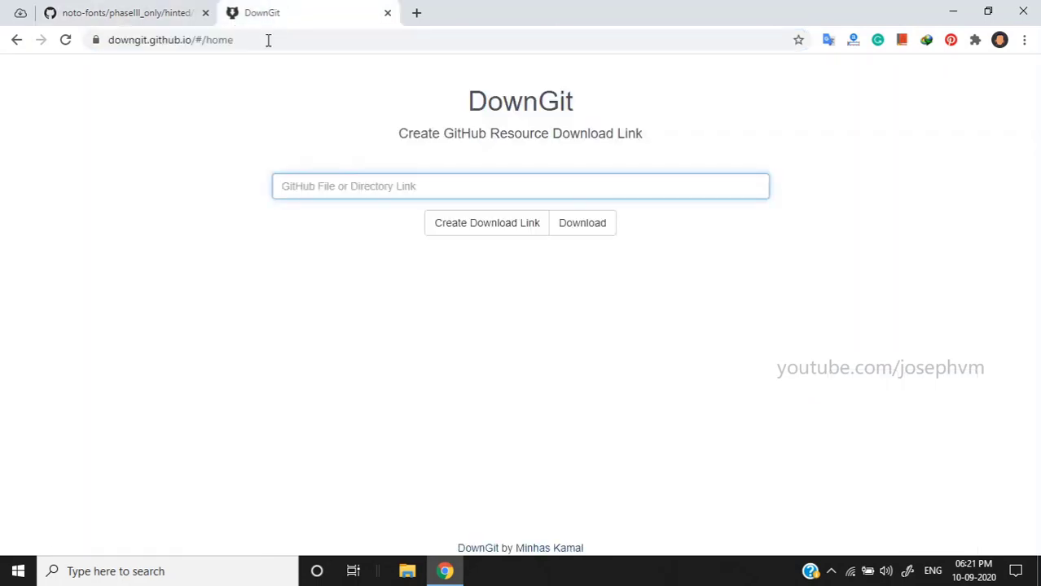
- Paste the NotoSansMalayalam folder URL into DownGit and download it as a zip
left_click(521, 186)
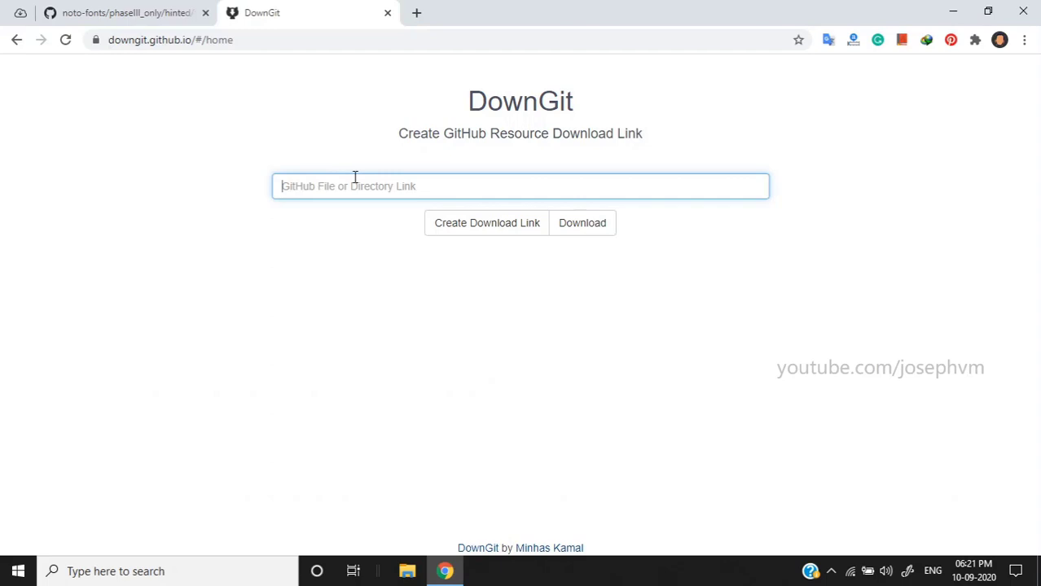
mouse_move(347, 284)
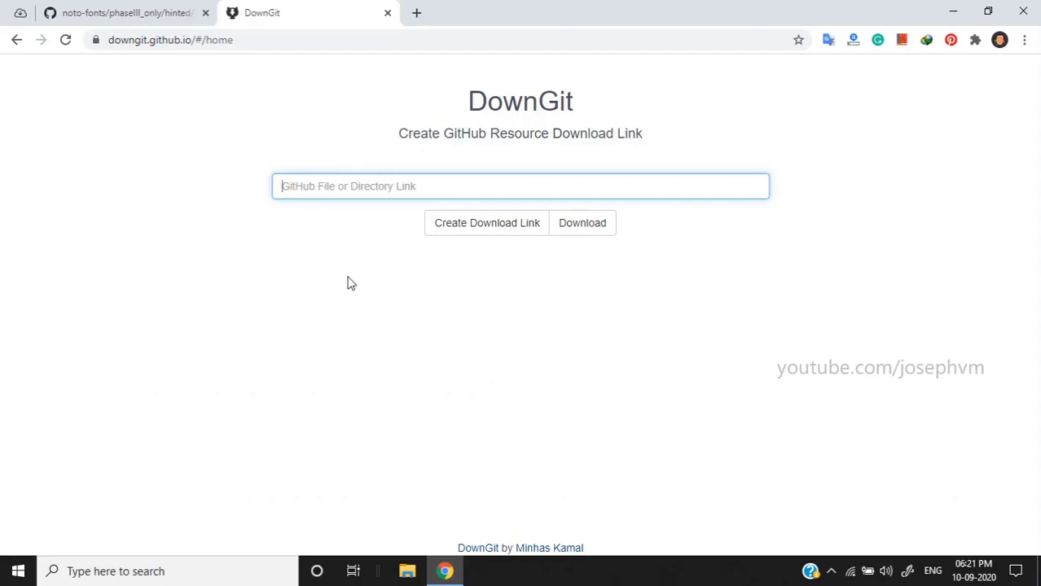
type("https://github.com/googlefonts/noto-fonts/tree/master/phaseIII_only/hinted/ttf/NotoSansMalayalam")
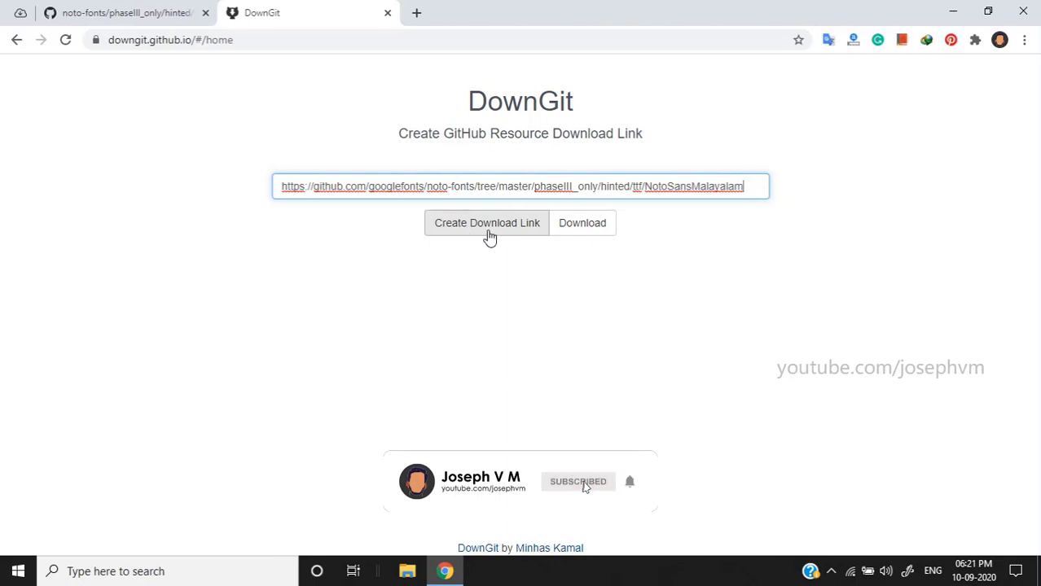
mouse_move(612, 487)
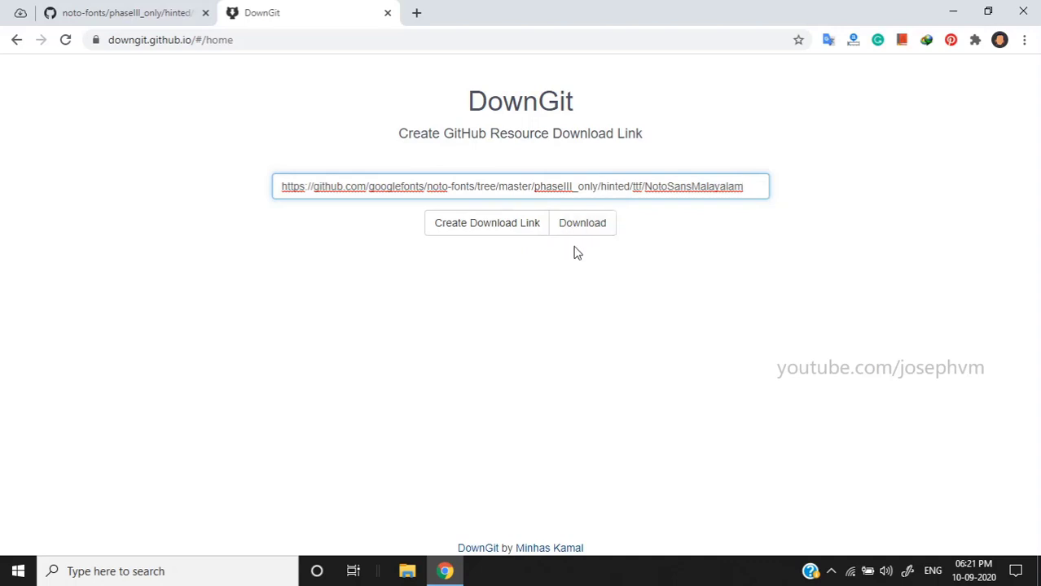
left_click(485, 221)
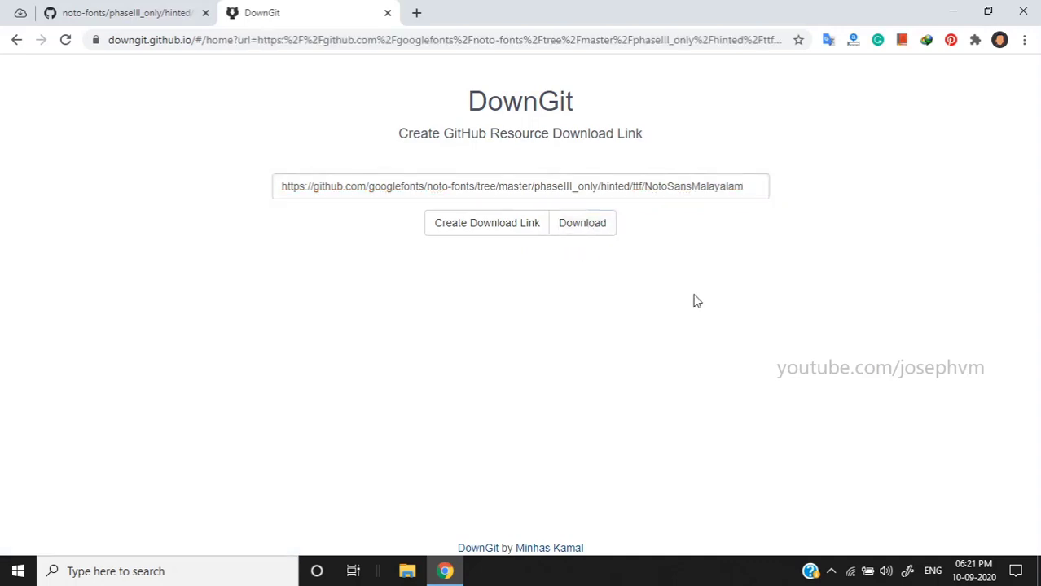
left_click(582, 222)
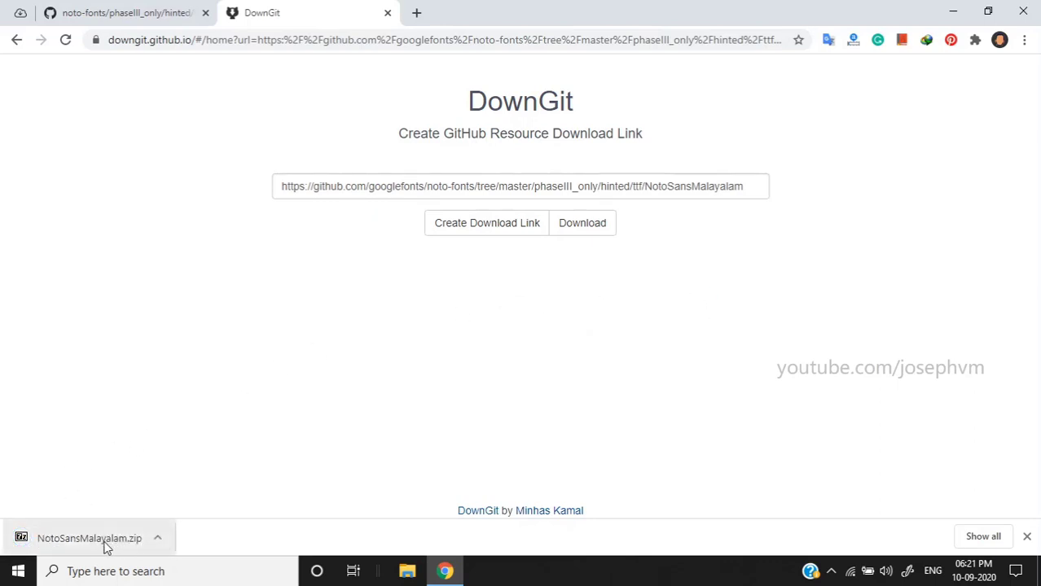
- View NotoSansMalayalam.zip in 7-Zip and browse the 36 TTF files in its folder
left_click(90, 538)
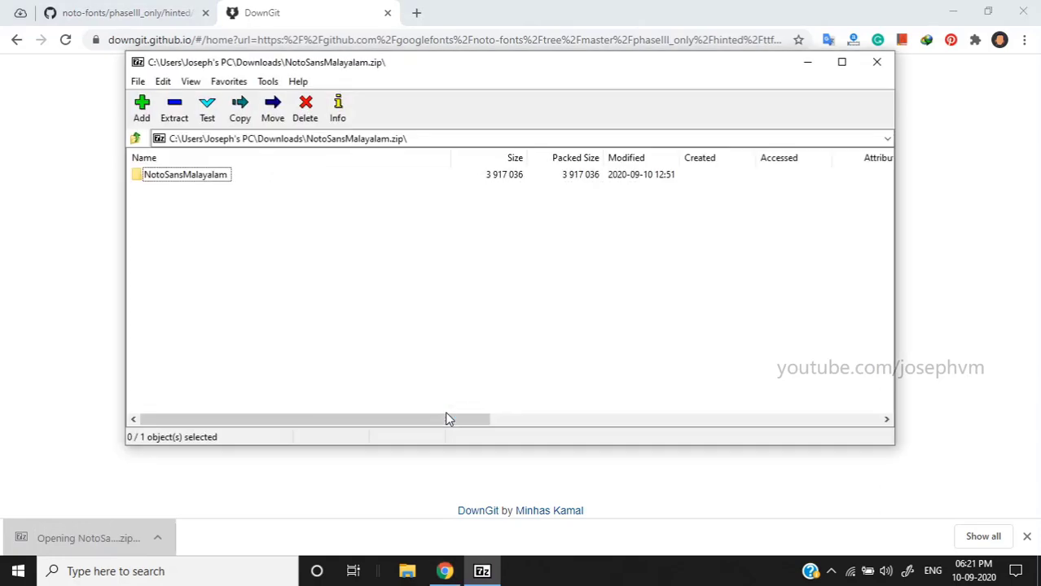
double_click(186, 172)
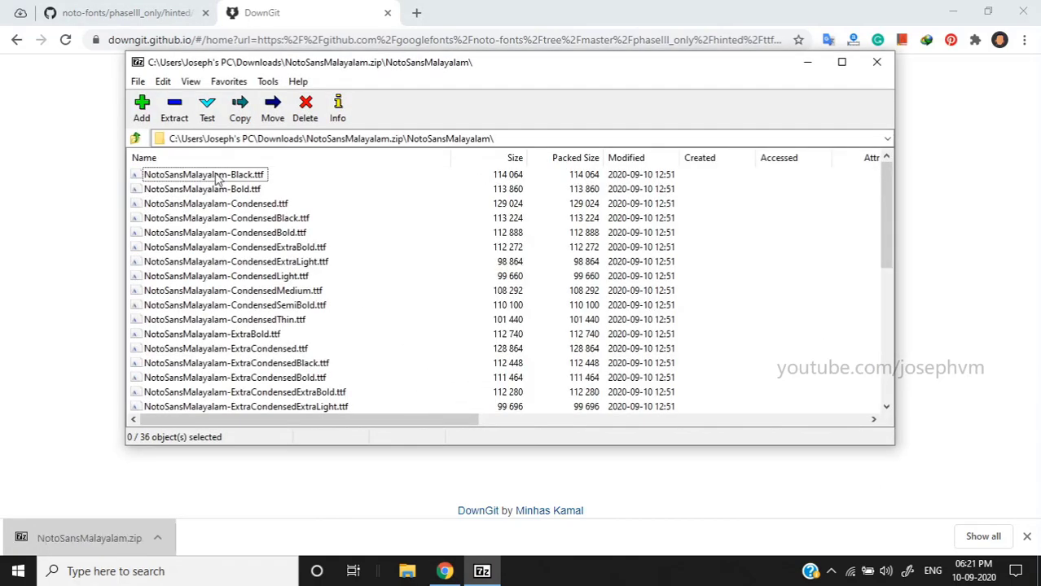
scroll("down", 3)
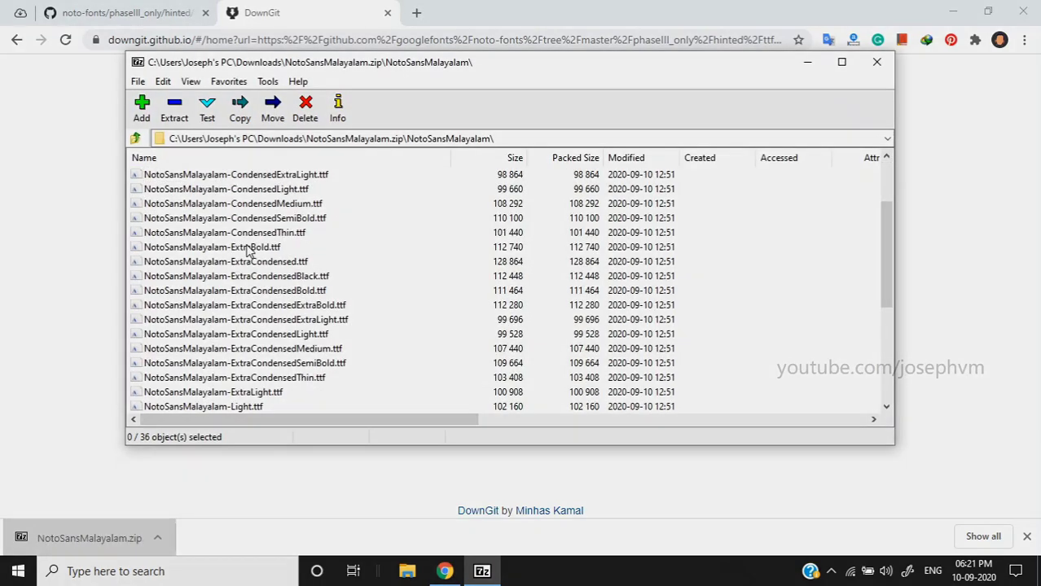